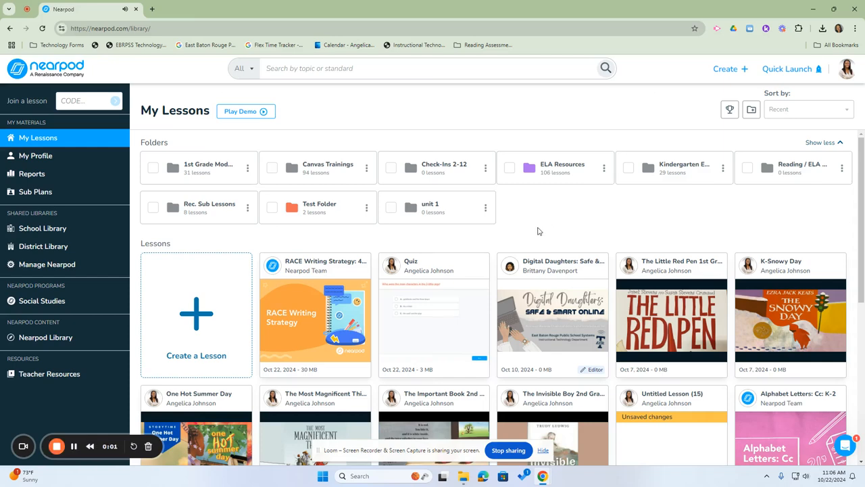
pyautogui.moveTo(154, 339)
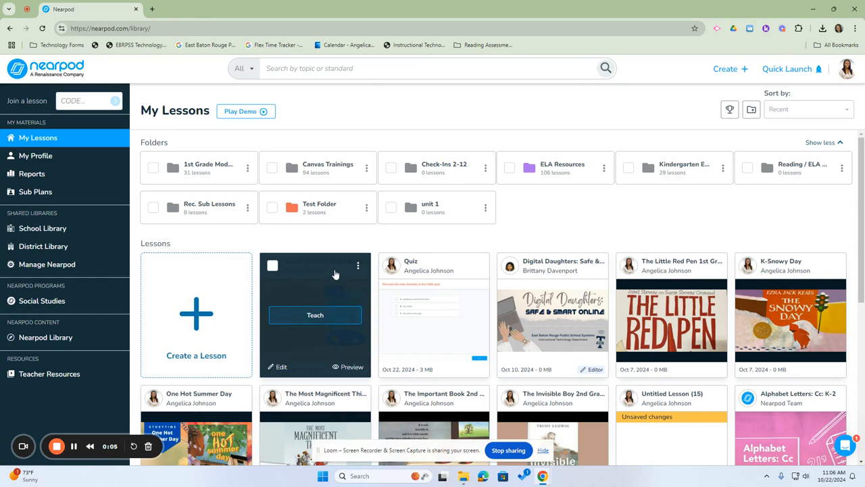
pyautogui.moveTo(315, 280)
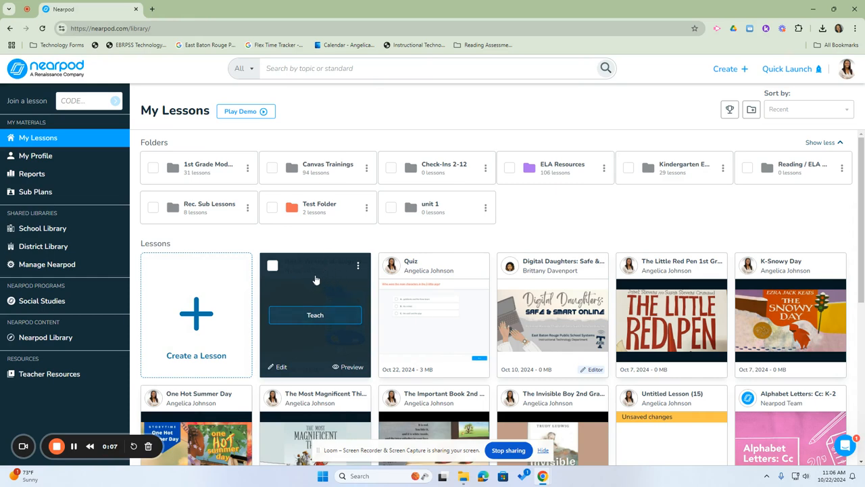
pyautogui.moveTo(291, 277)
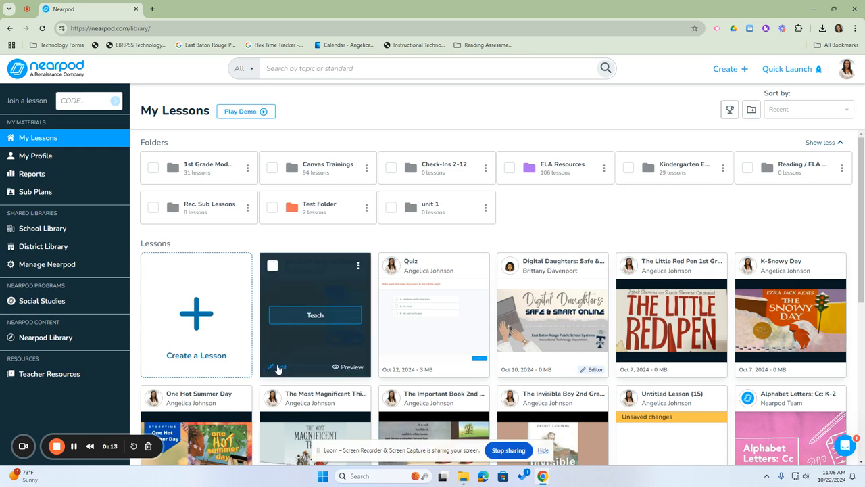
# Edit the RACE Writing Strategy lesson directly, choosing Edit Lesson rather than Duplicate Lesson.
pyautogui.click(278, 367)
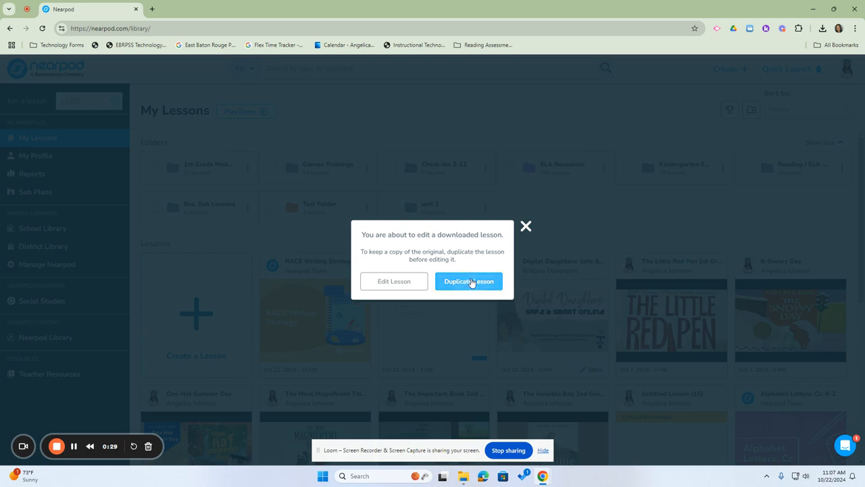
pyautogui.moveTo(393, 281)
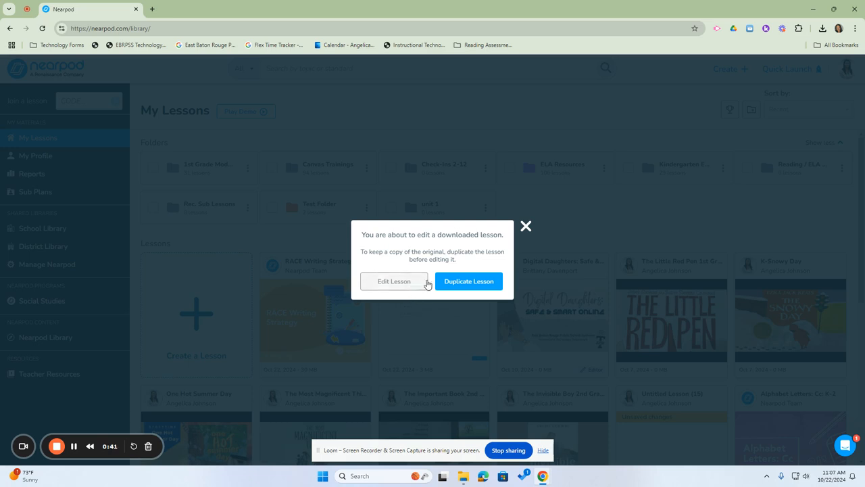
pyautogui.moveTo(468, 280)
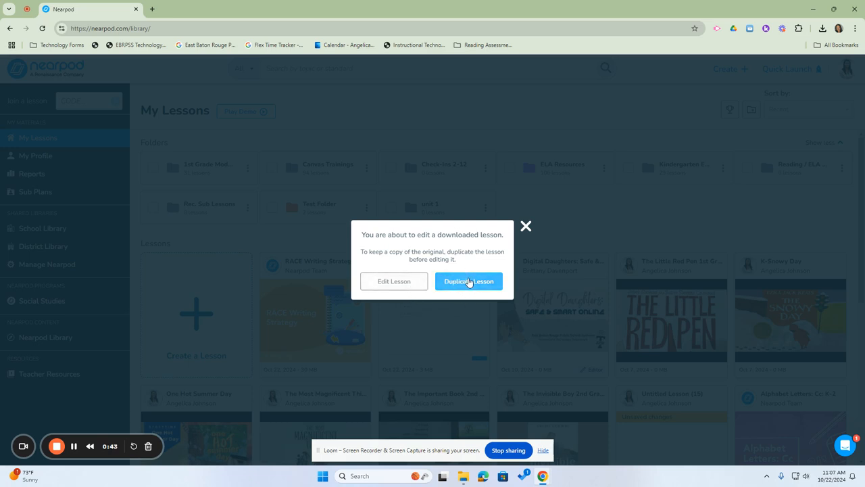
pyautogui.moveTo(393, 281)
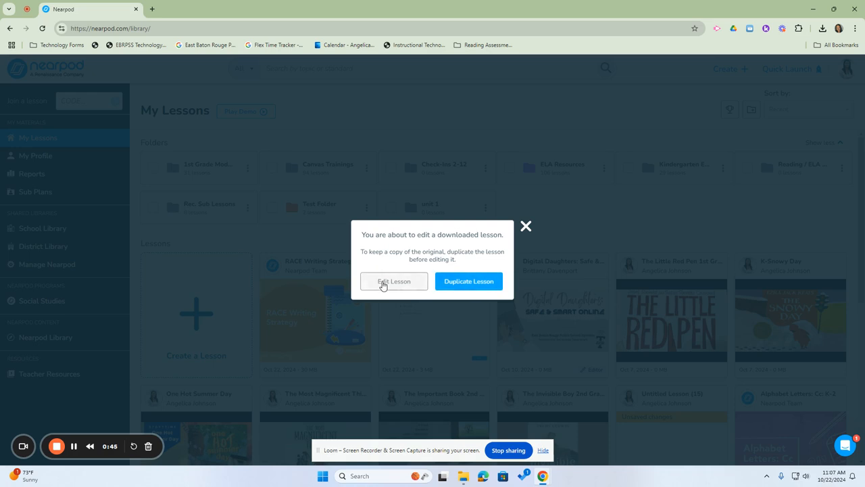
pyautogui.click(394, 281)
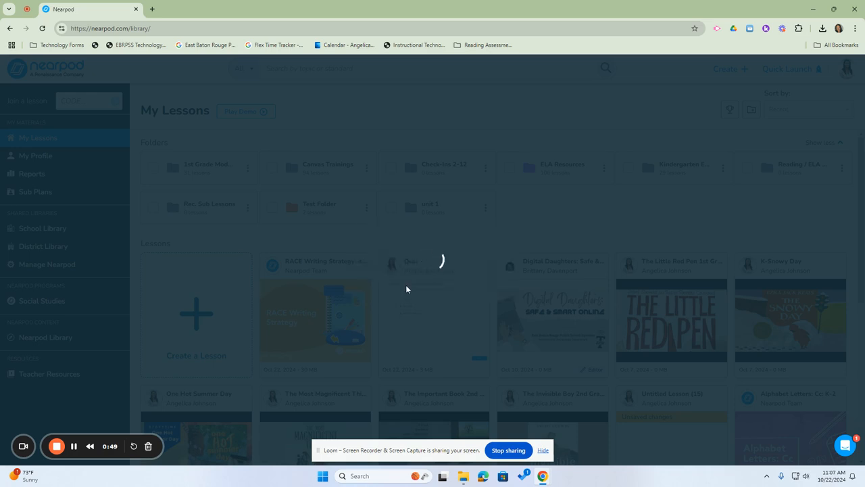
# View the title slide, then expand the Slideshow item to show its two slides.
pyautogui.click(315, 318)
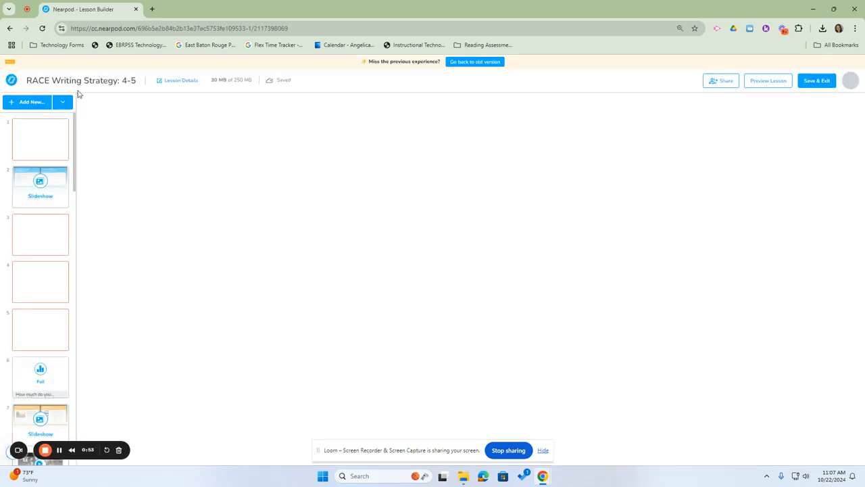
pyautogui.click(40, 139)
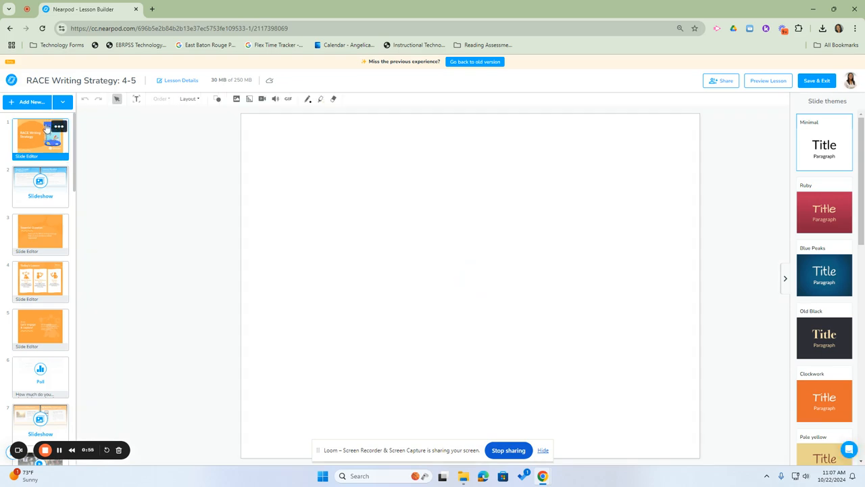
pyautogui.click(40, 138)
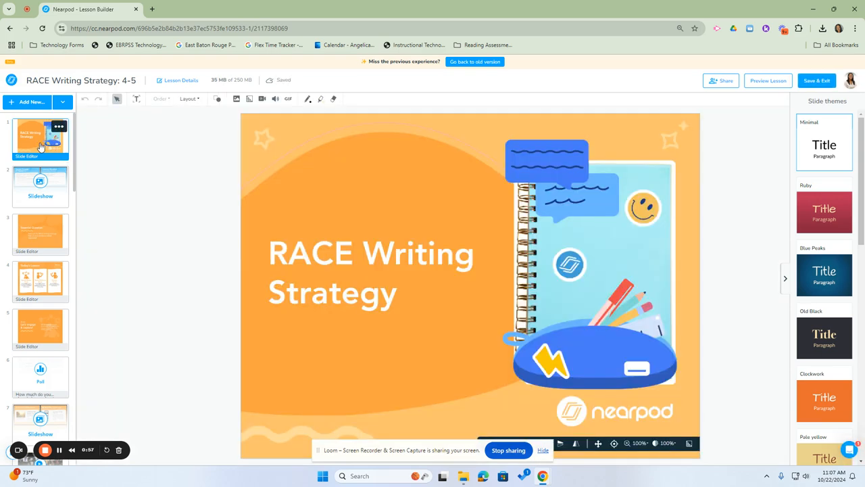
pyautogui.moveTo(60, 176)
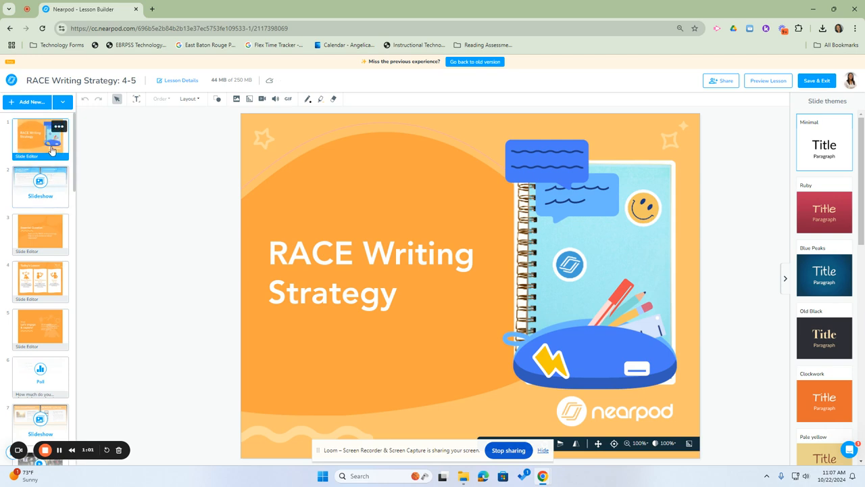
pyautogui.moveTo(44, 168)
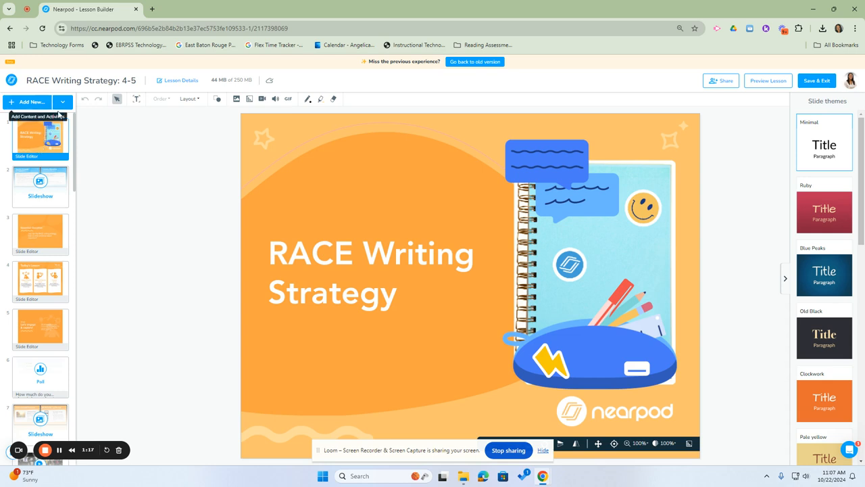
pyautogui.moveTo(133, 137)
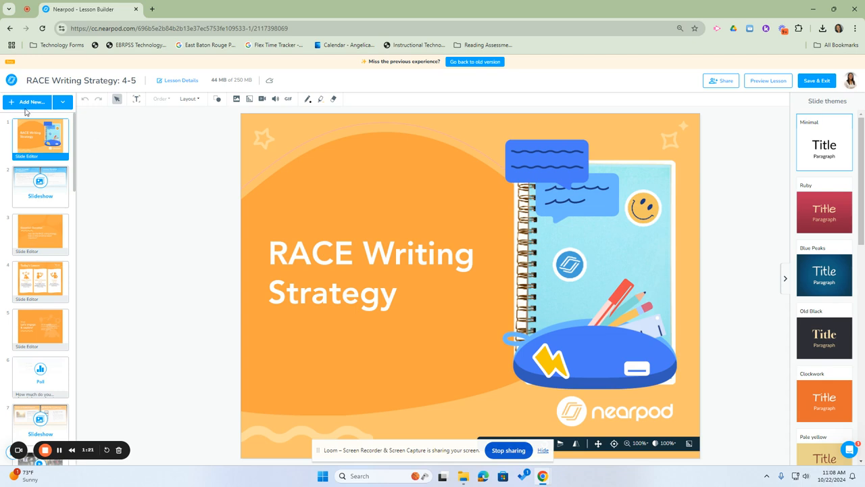
pyautogui.click(40, 180)
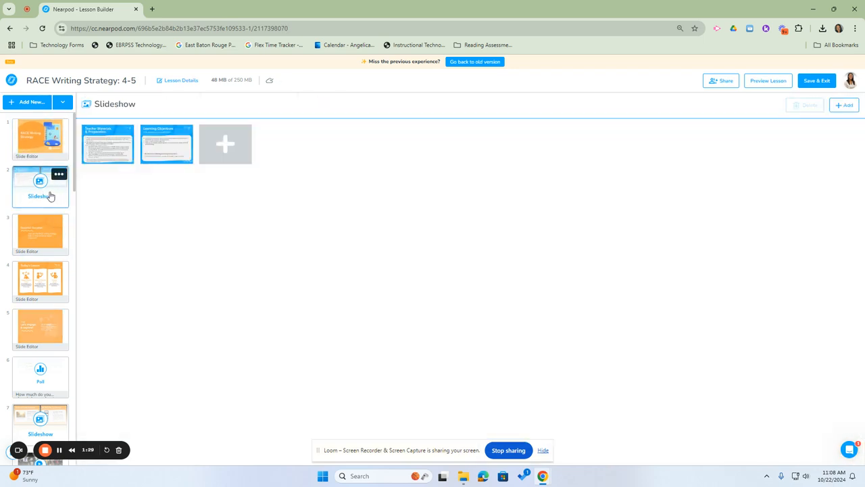
# Browse to the 'Let's engage & explore!' slide and show its options menu.
pyautogui.click(108, 143)
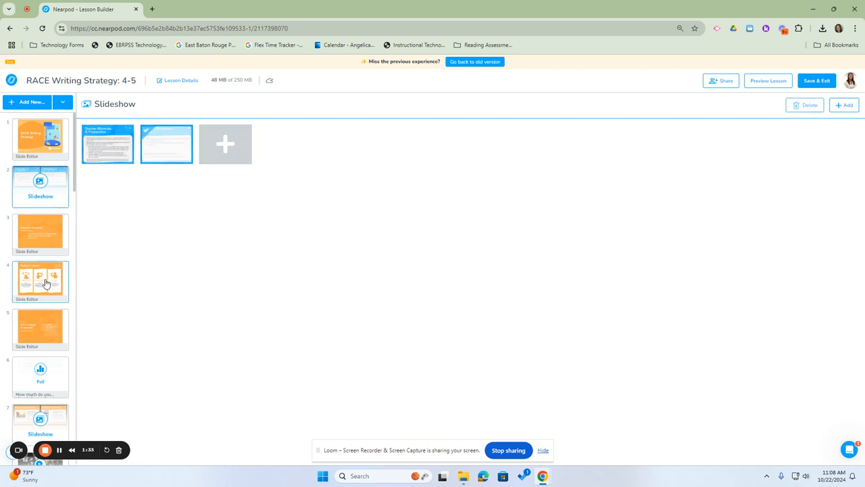
pyautogui.click(40, 232)
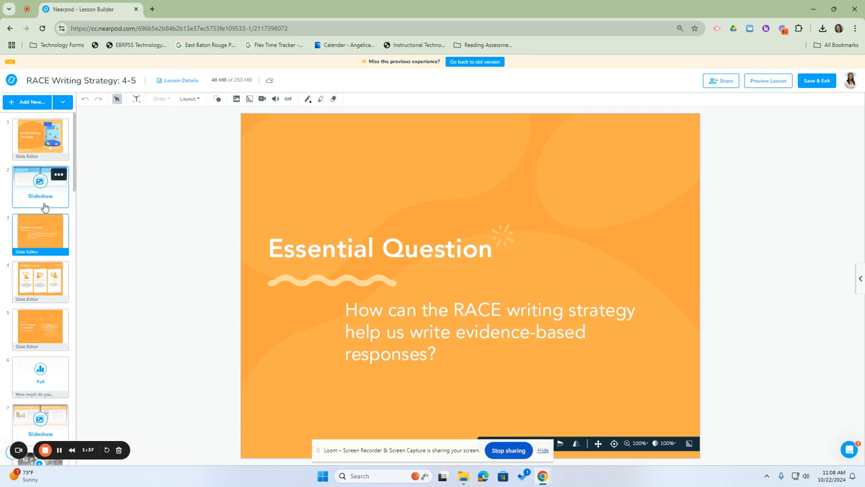
pyautogui.moveTo(56, 205)
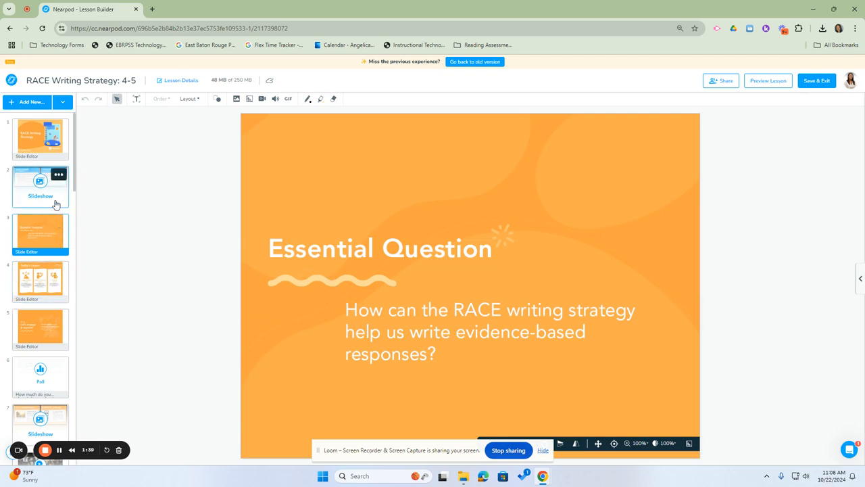
pyautogui.click(543, 449)
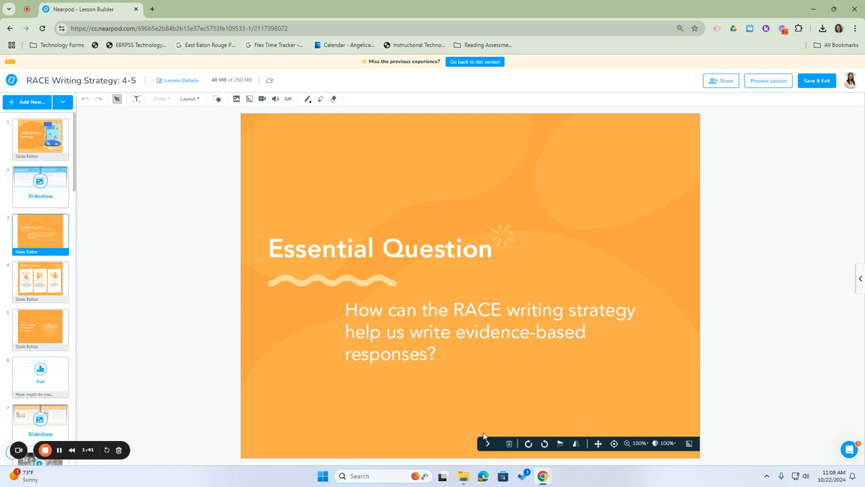
pyautogui.moveTo(545, 444)
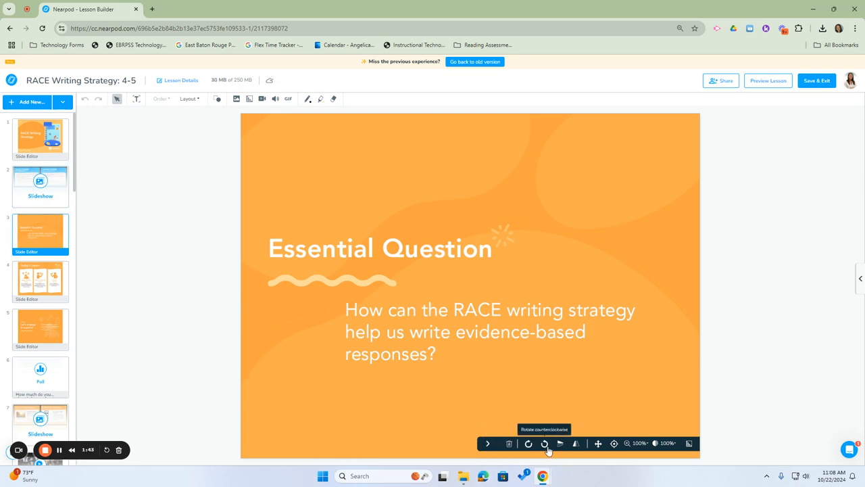
pyautogui.moveTo(690, 444)
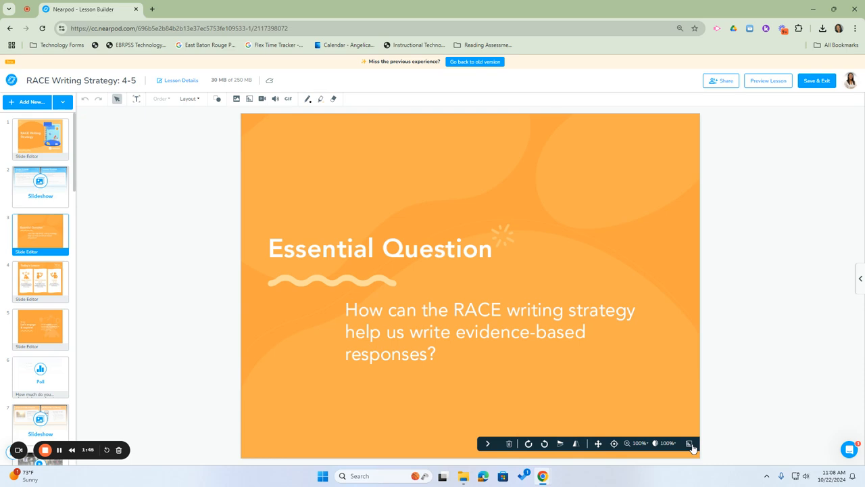
pyautogui.moveTo(510, 444)
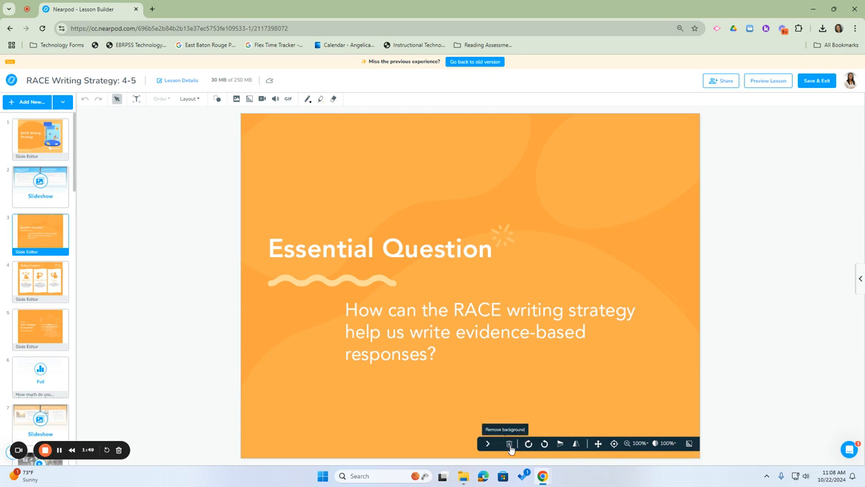
pyautogui.click(510, 443)
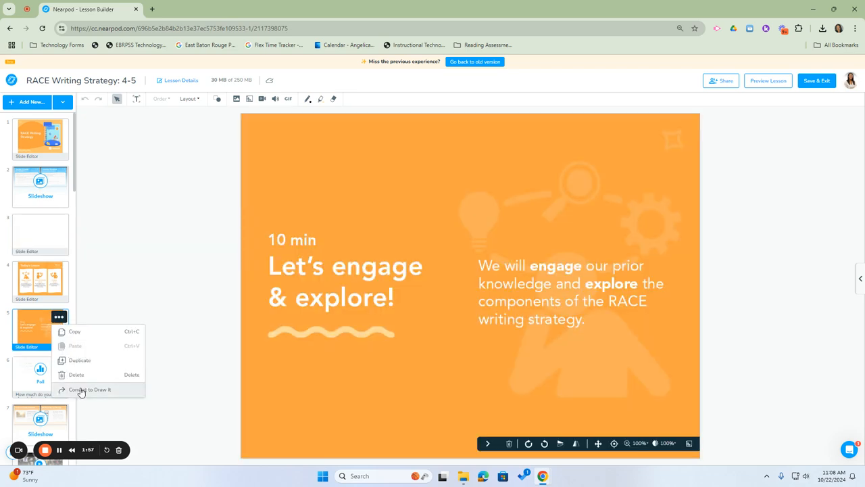
# Delete the 'Let's engage & explore!' slide and confirm the deletion.
pyautogui.click(76, 374)
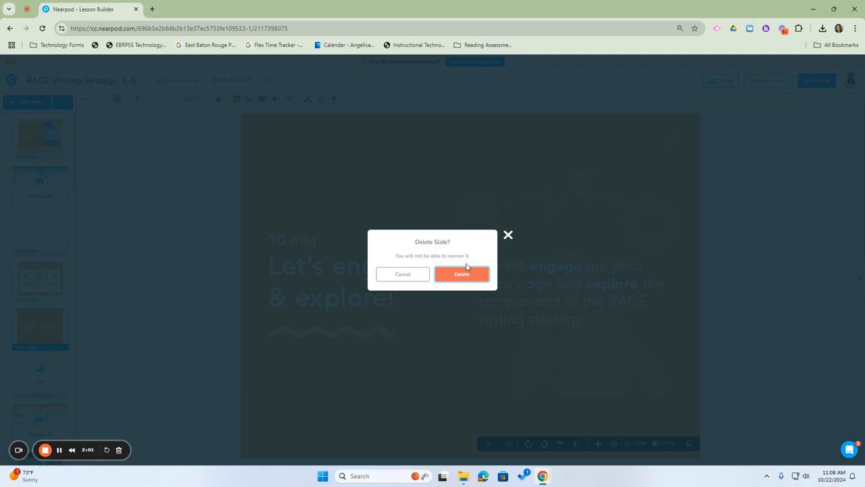
pyautogui.moveTo(451, 245)
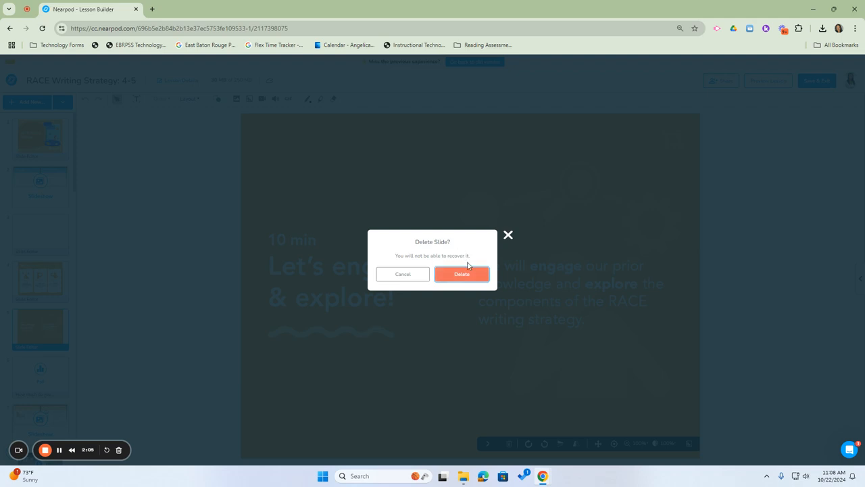
pyautogui.moveTo(461, 274)
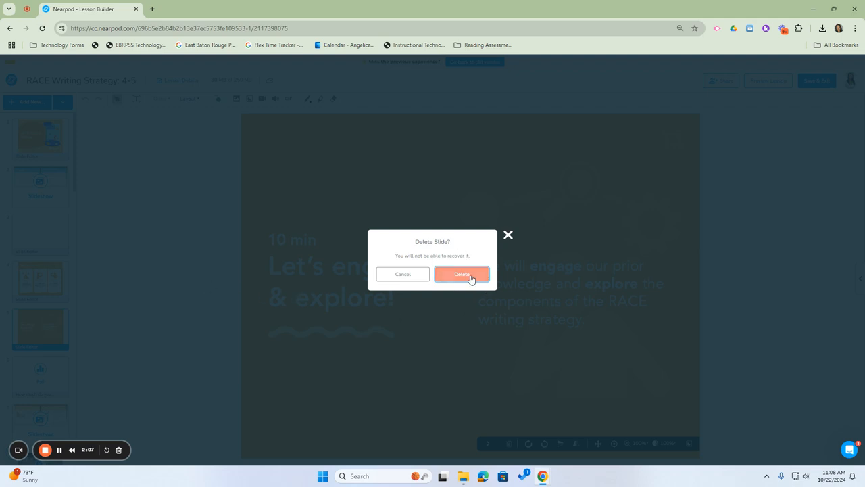
pyautogui.click(461, 274)
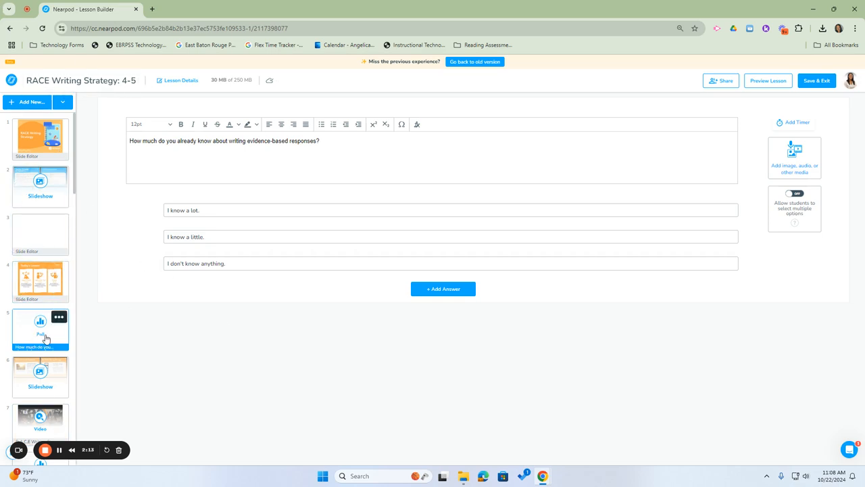
pyautogui.moveTo(33, 319)
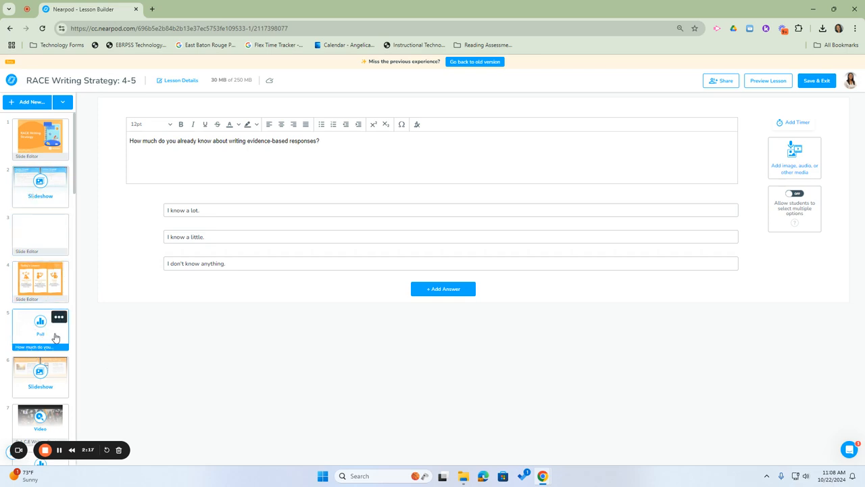
pyautogui.moveTo(26, 338)
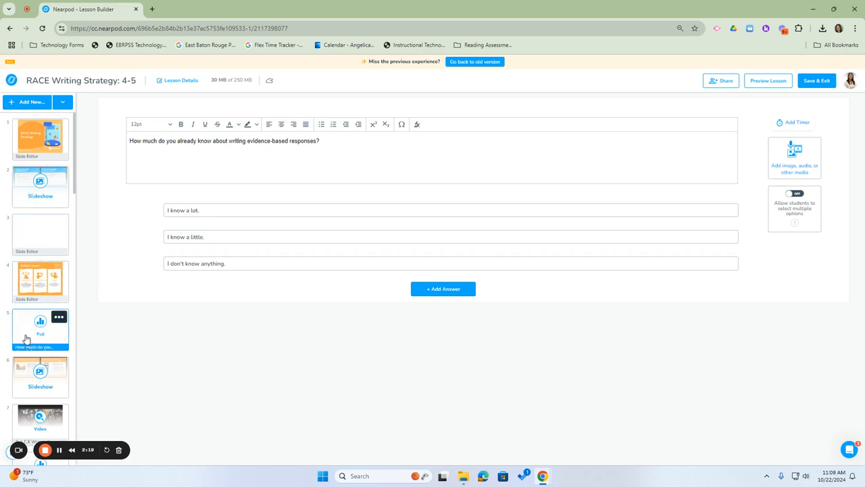
# Place the cursor in the evidence-based responses poll question text.
pyautogui.click(432, 155)
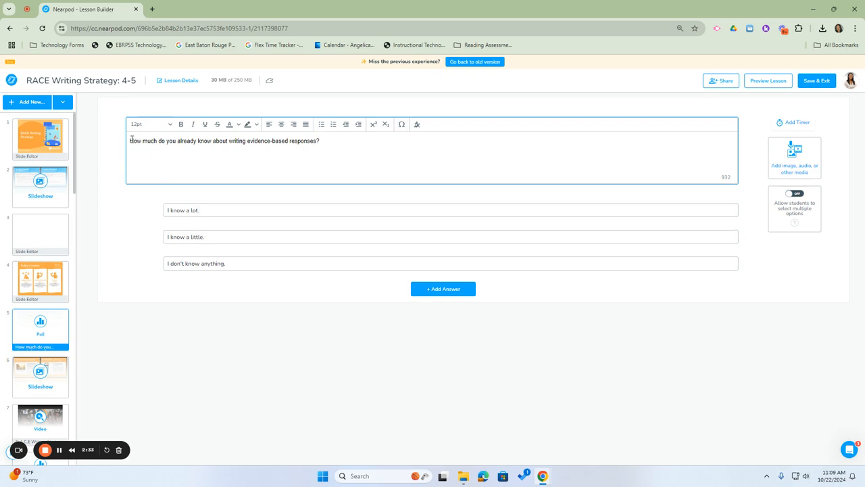
# Set the whole poll question to 24pt and highlight the word 'evidence-based'.
pyautogui.tripleClick(223, 141)
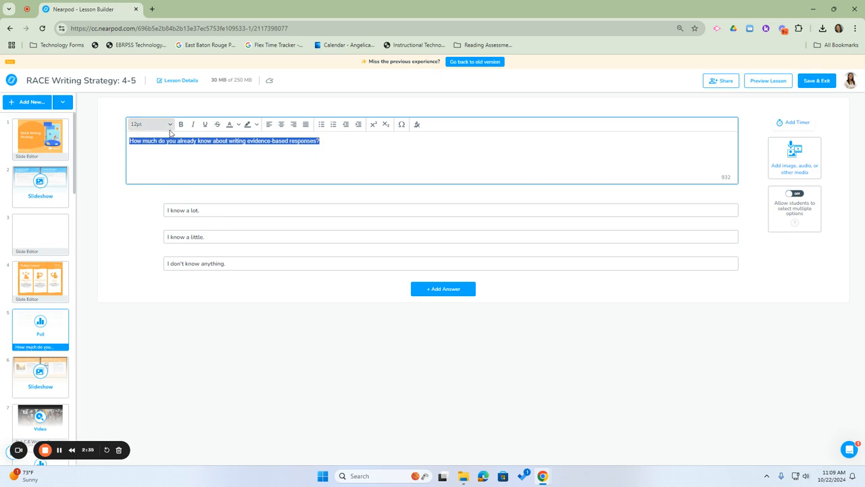
pyautogui.click(150, 124)
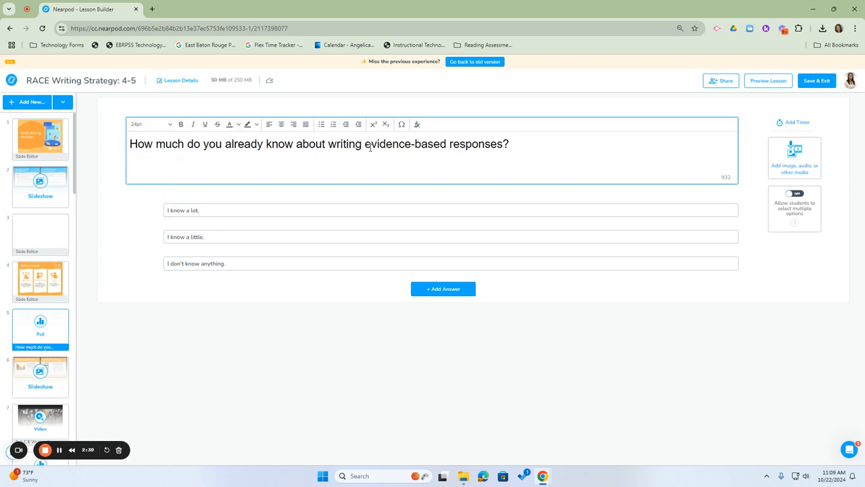
pyautogui.doubleClick(405, 143)
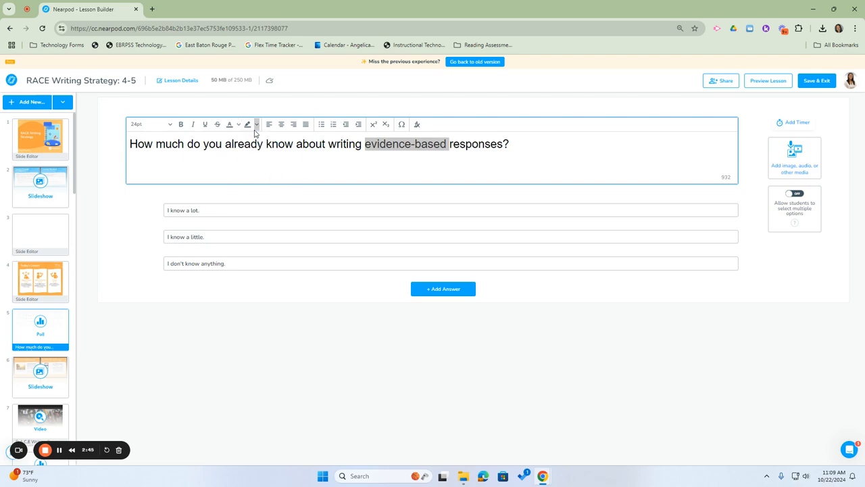
pyautogui.click(248, 125)
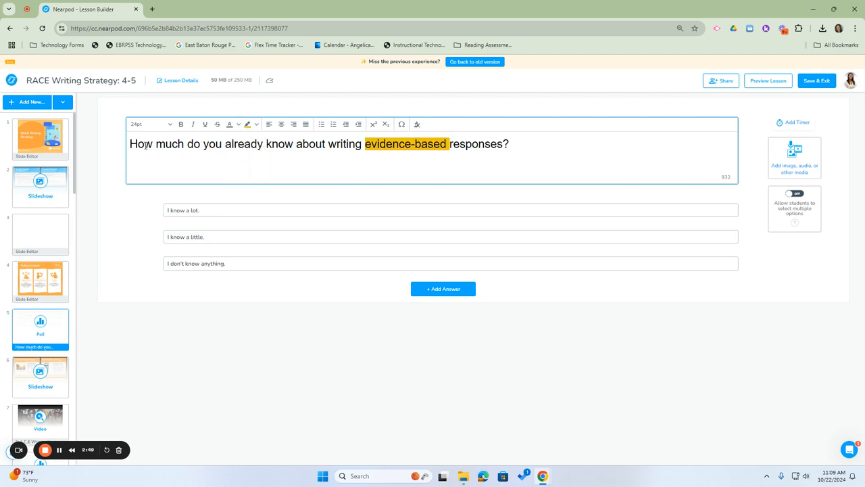
pyautogui.click(450, 211)
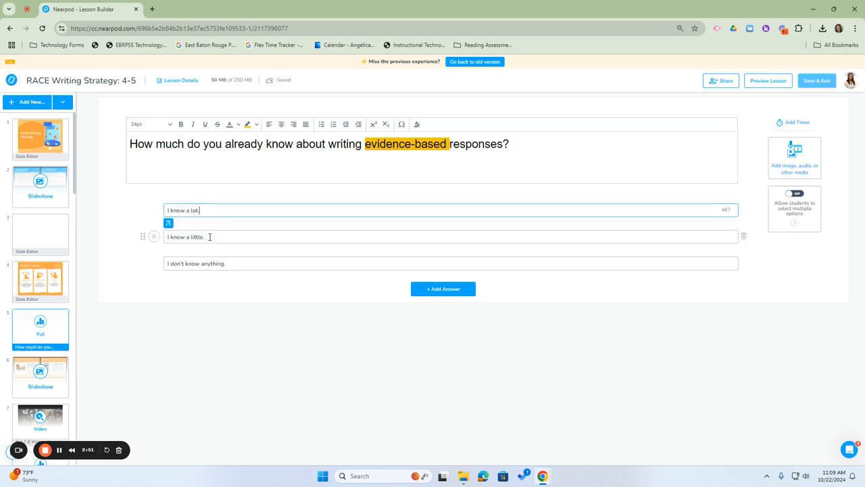
pyautogui.click(450, 263)
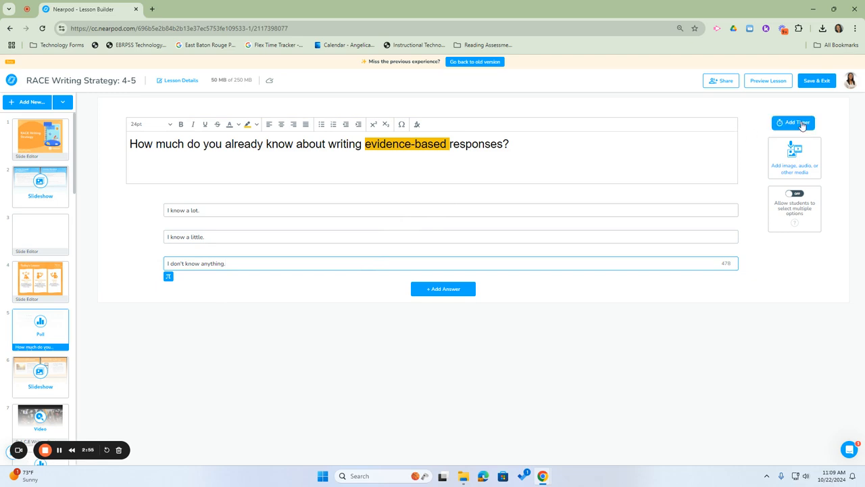
pyautogui.moveTo(795, 157)
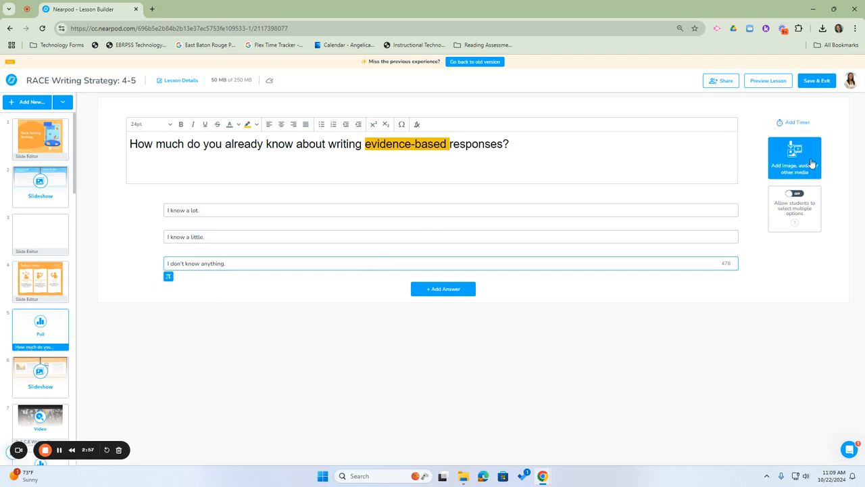
pyautogui.moveTo(432, 179)
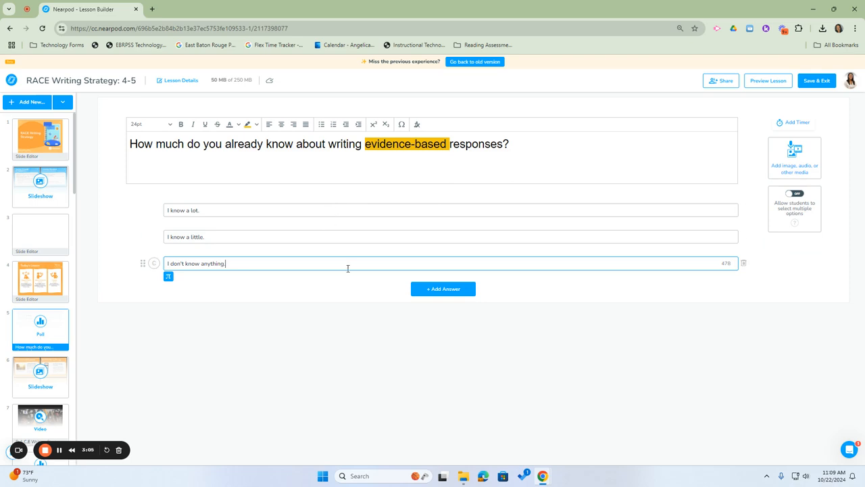
pyautogui.moveTo(498, 210)
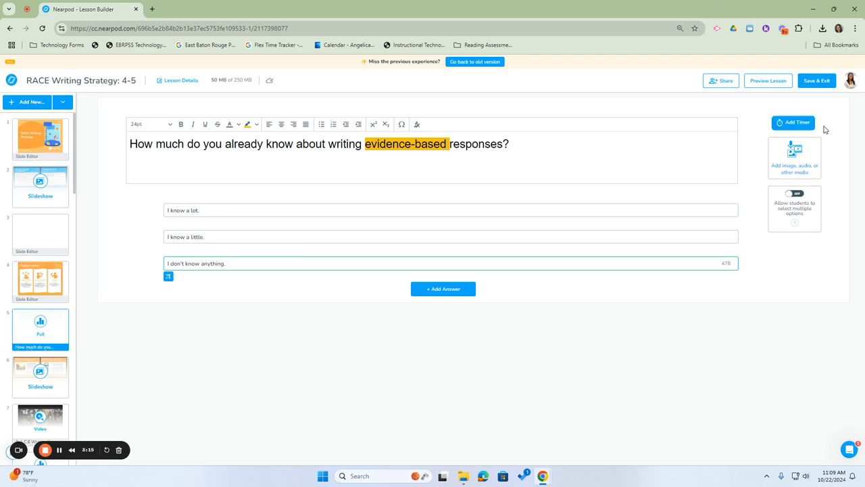
pyautogui.moveTo(79, 183)
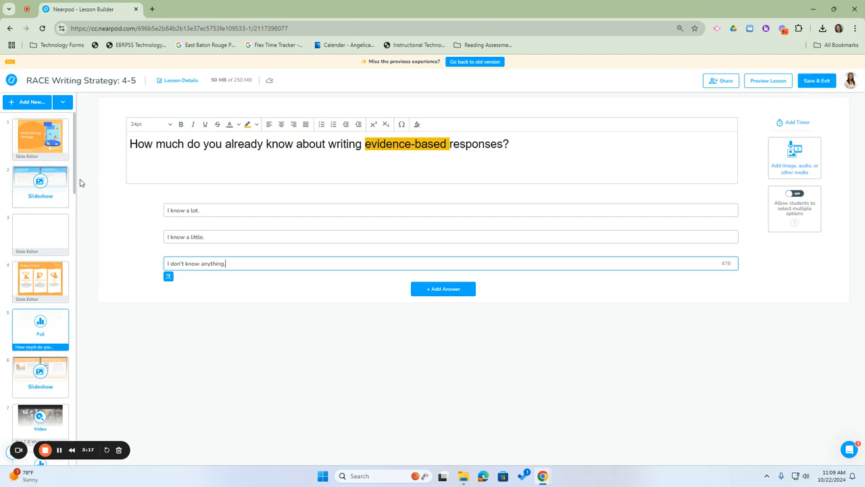
# Save the edited RACE Writing Strategy lesson with Save & Exit.
pyautogui.scroll(-3)
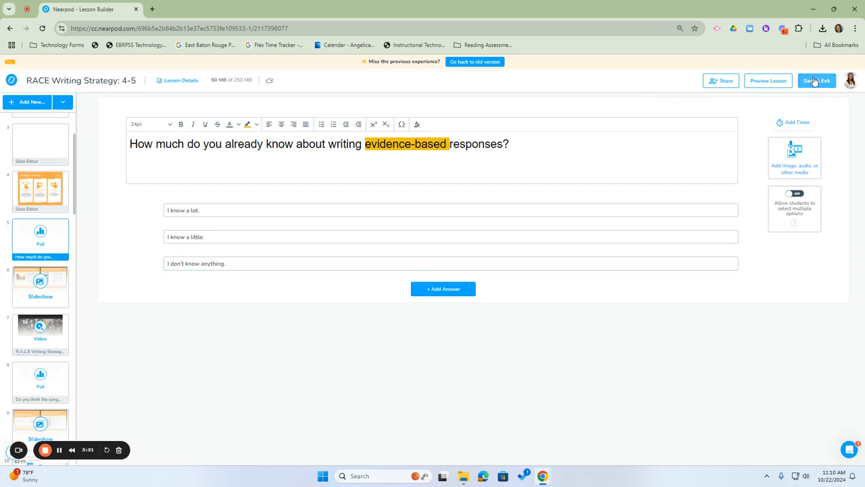
pyautogui.click(817, 81)
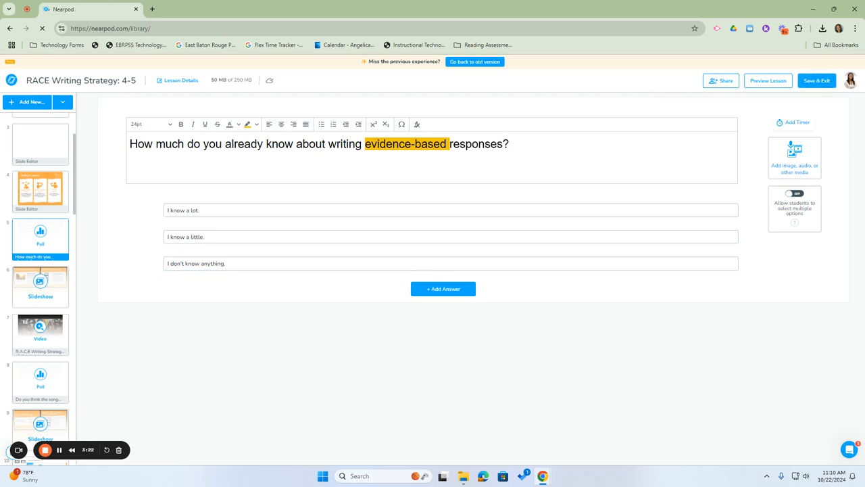
pyautogui.click(817, 81)
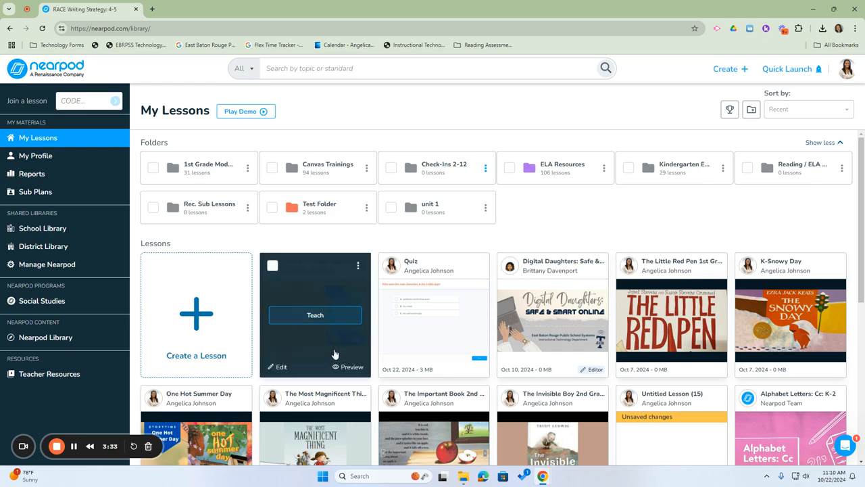
pyautogui.moveTo(372, 320)
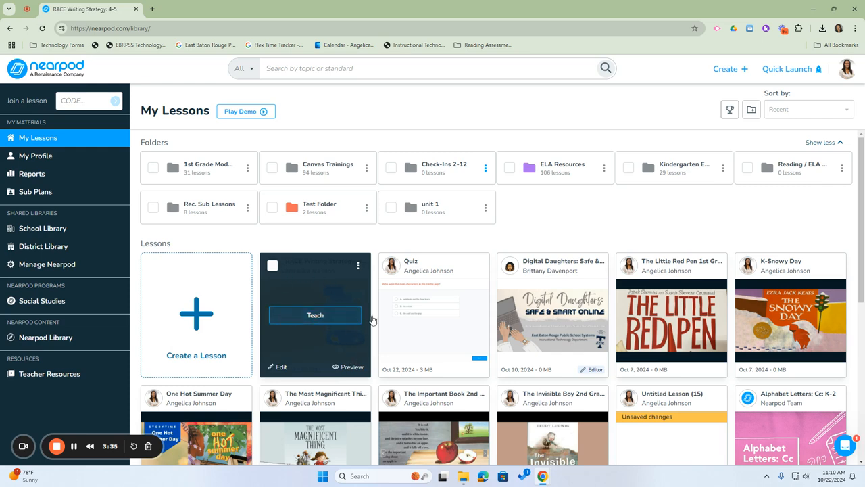